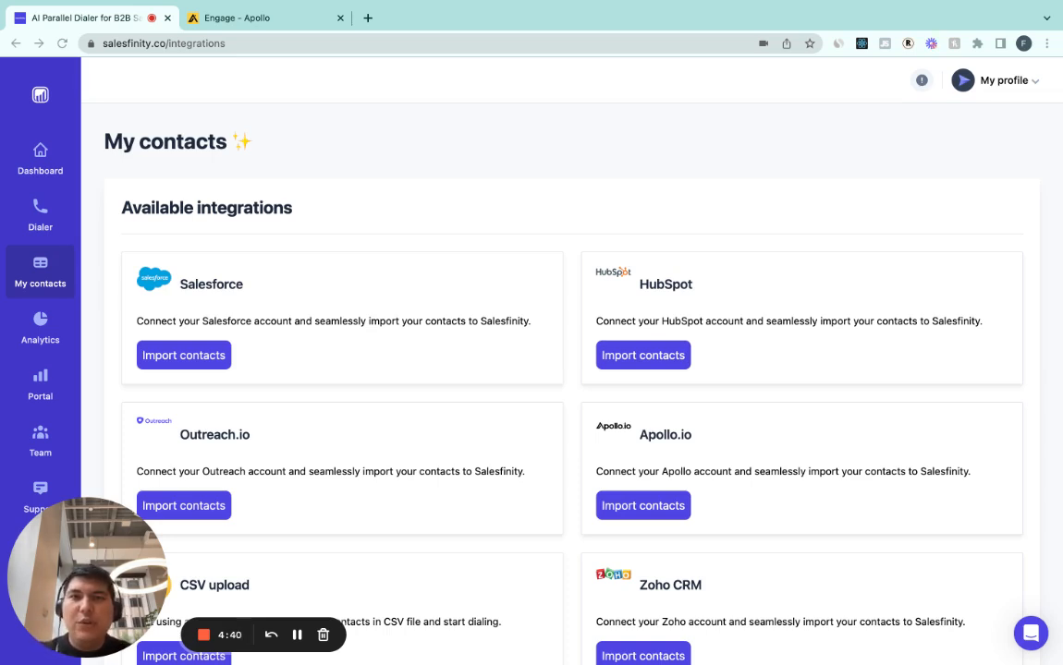
pyautogui.moveTo(533, 393)
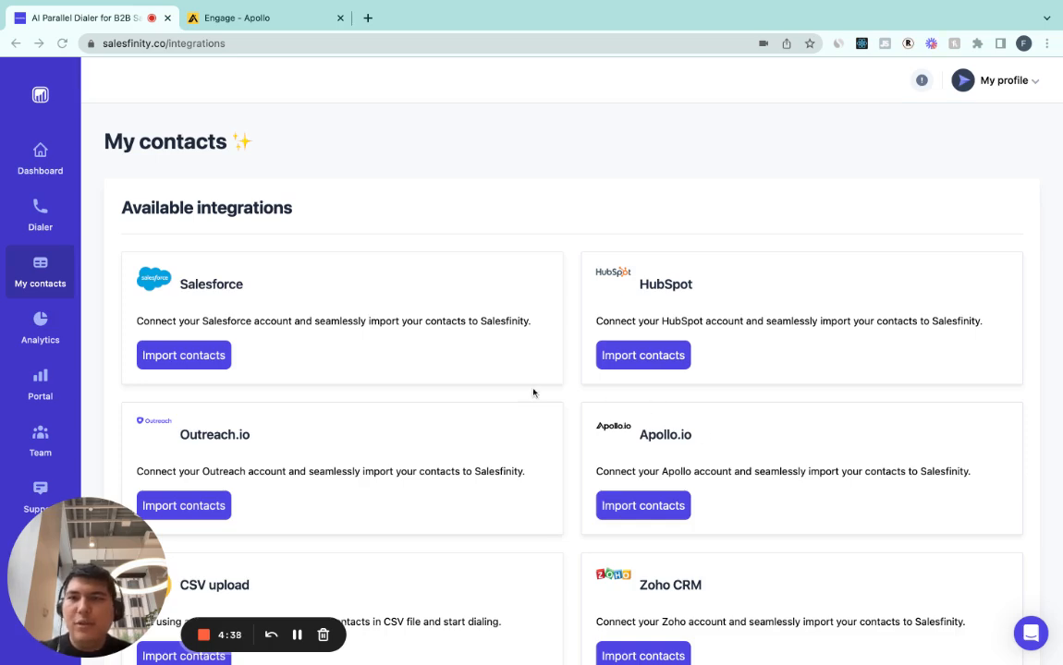
# Start the Apollo.io contact import and filter tasks by the SVP - MM - November sequence
pyautogui.scroll(-3)
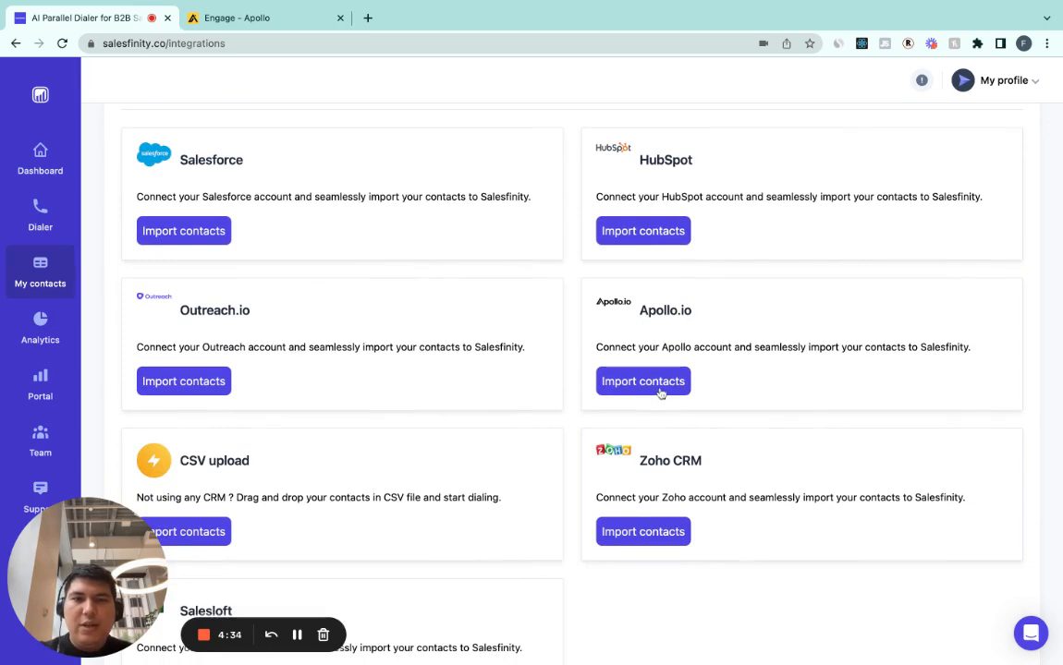
pyautogui.click(642, 381)
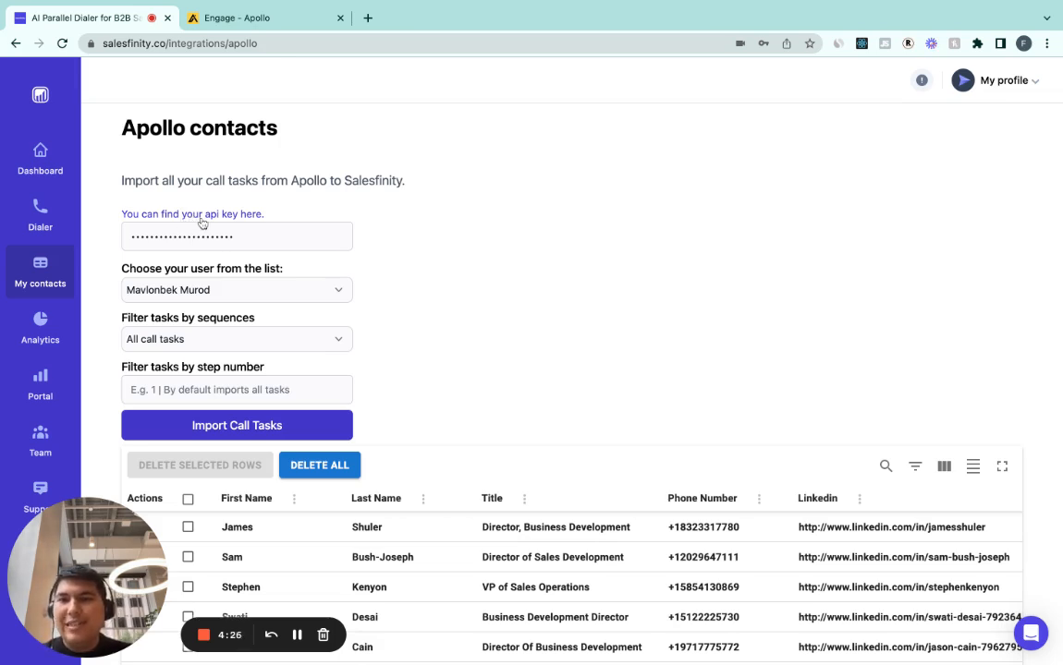
pyautogui.scroll(-3)
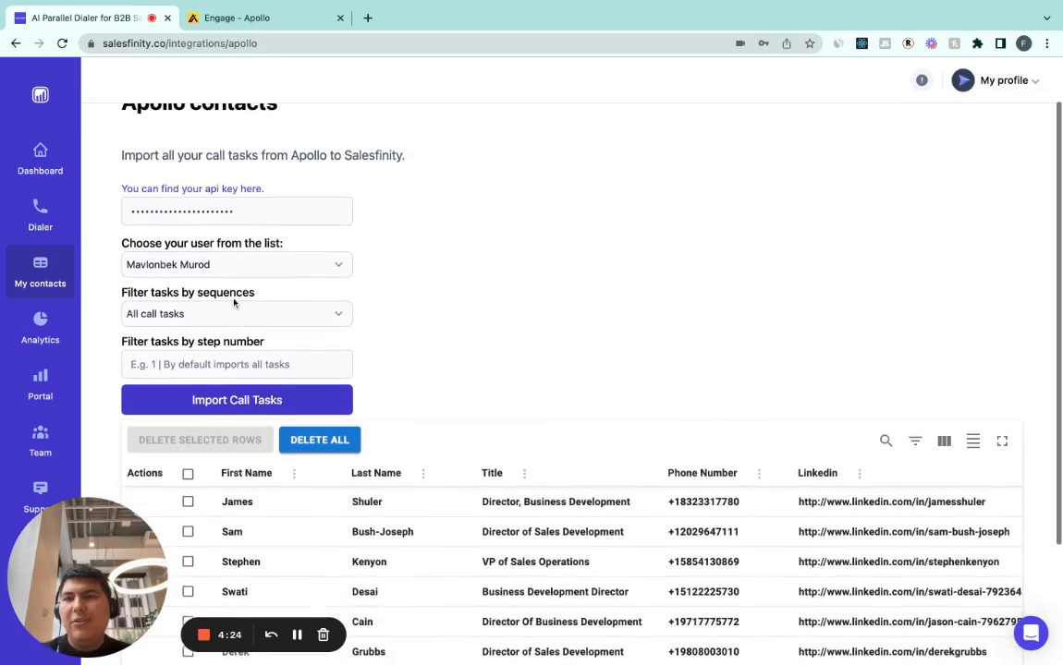
pyautogui.moveTo(234, 300)
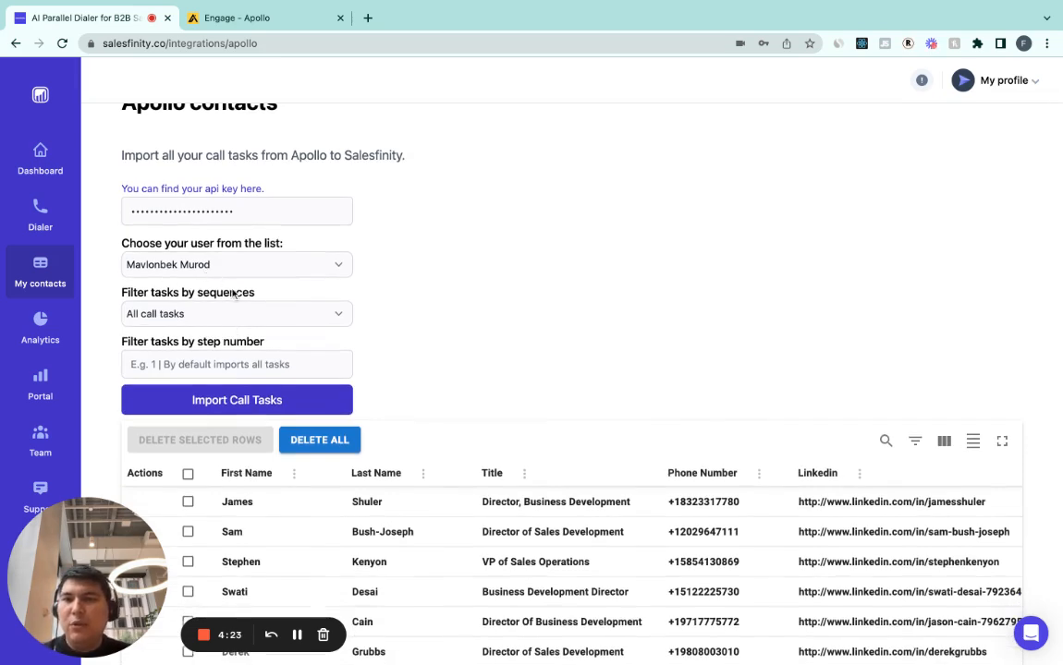
pyautogui.scroll(-3)
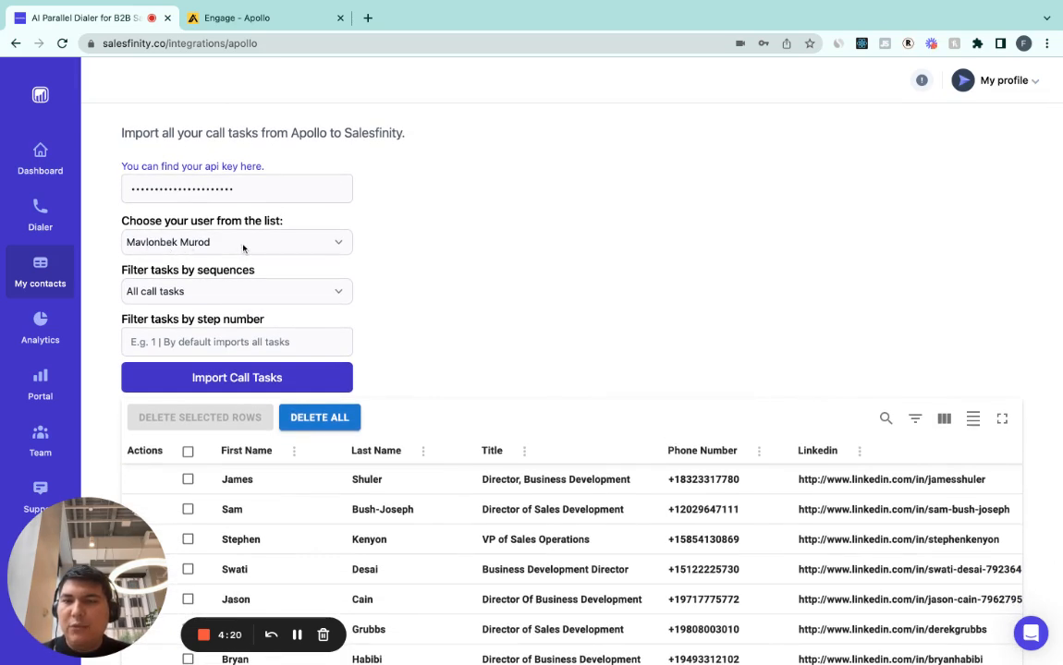
pyautogui.scroll(-3)
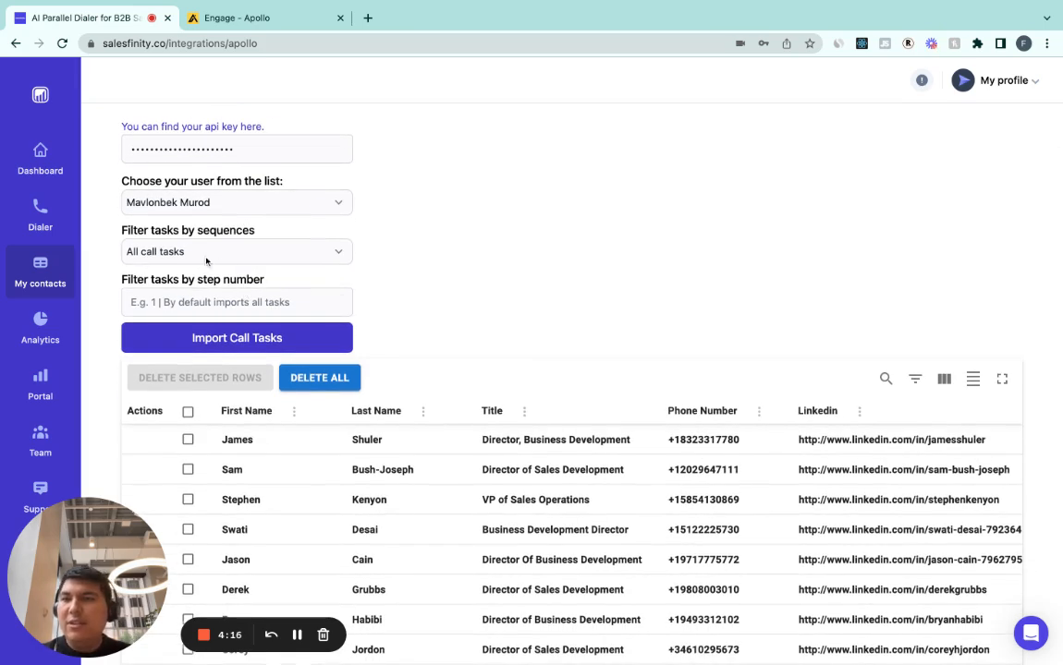
pyautogui.click(236, 251)
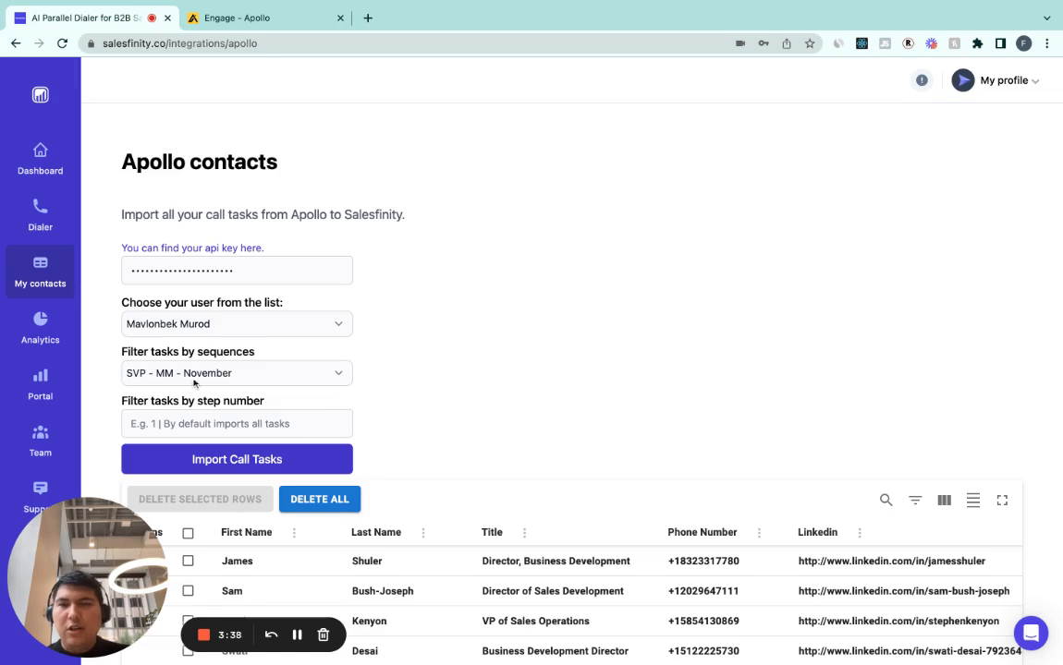
# Leave the step number filter blank and import the SVP - MM - November call tasks
pyautogui.click(237, 424)
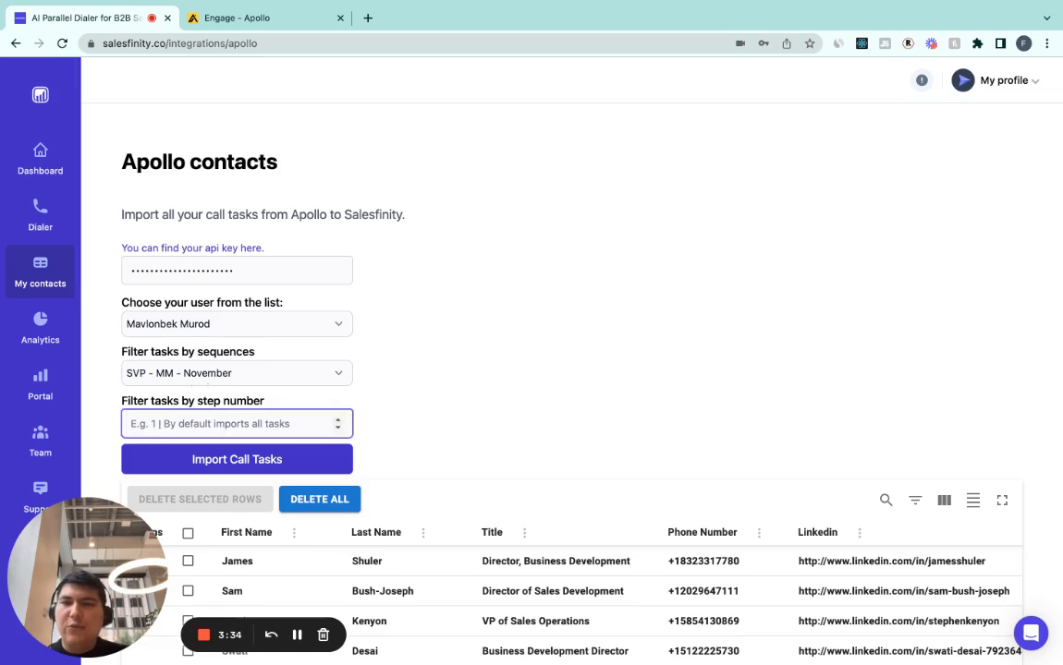
pyautogui.moveTo(226, 459)
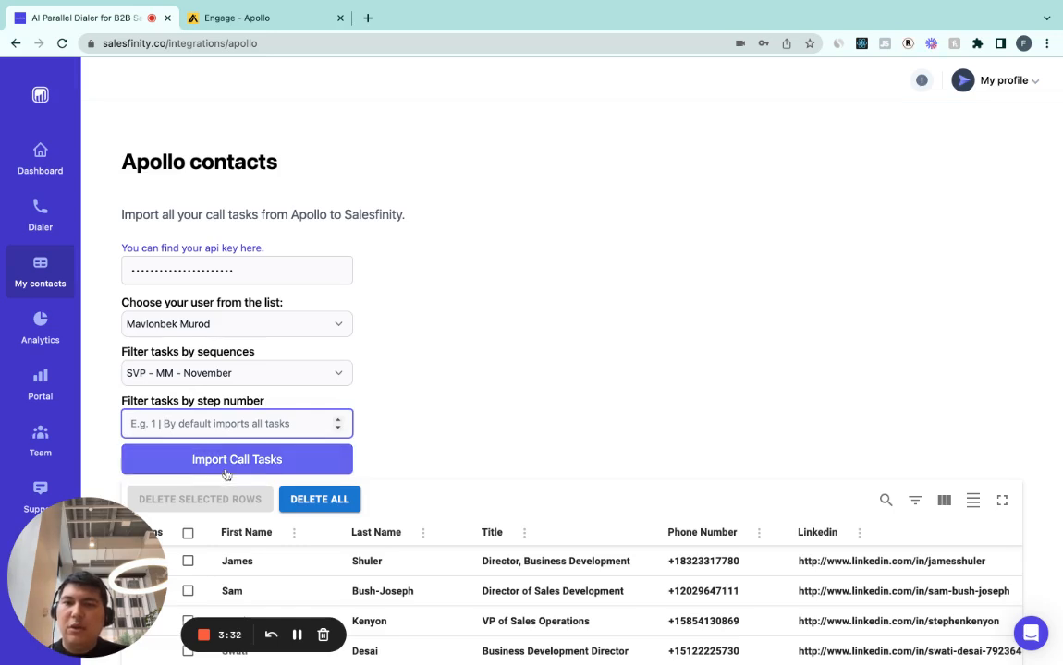
pyautogui.click(236, 460)
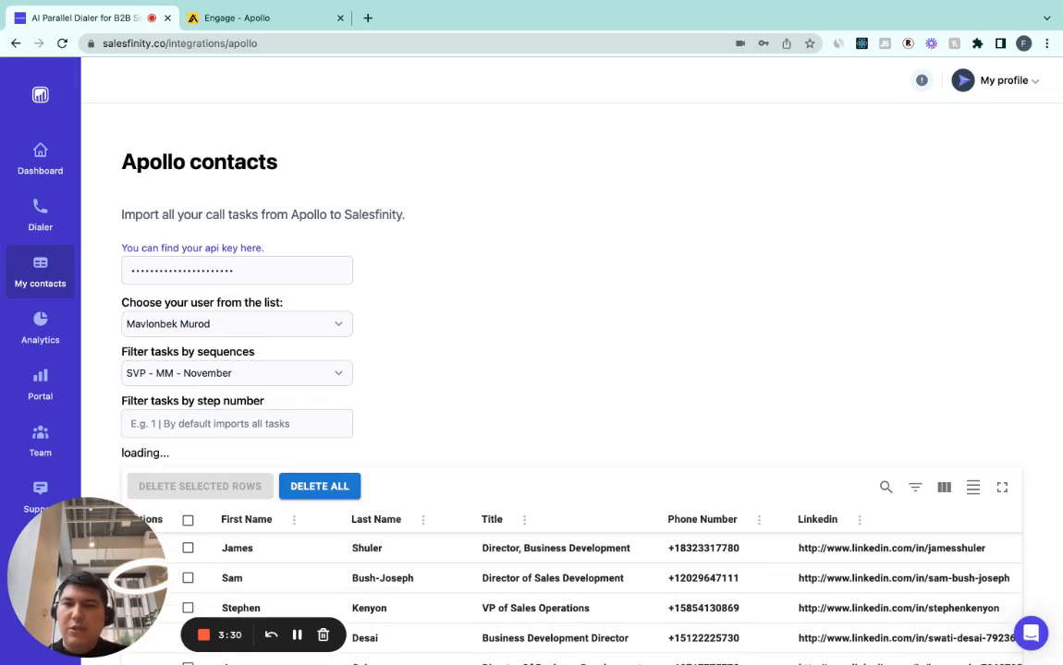
pyautogui.moveTo(205, 371)
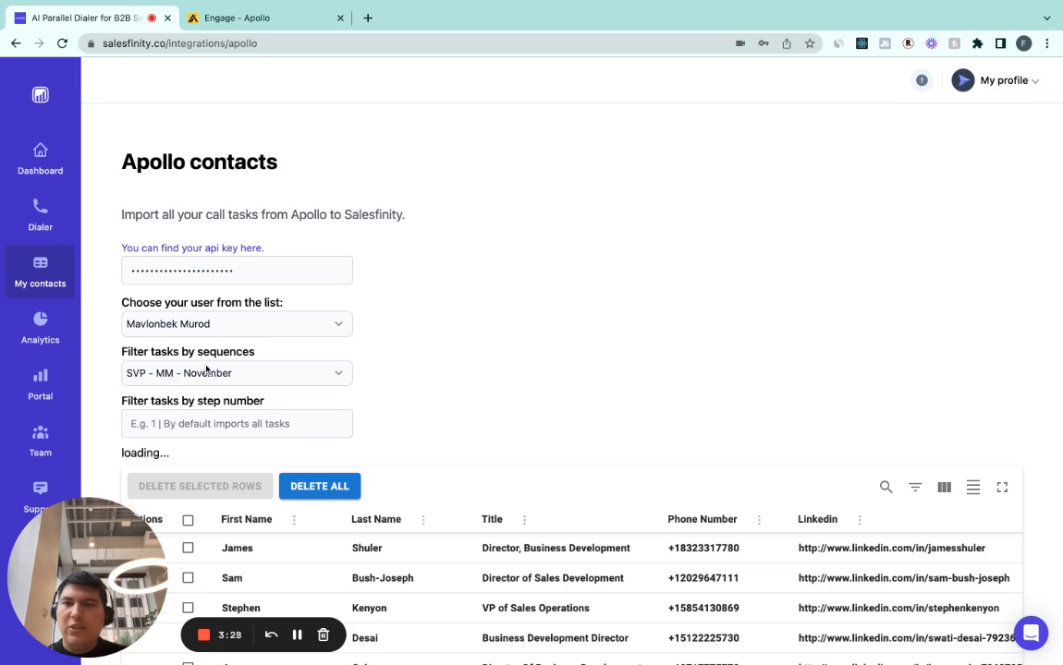
pyautogui.moveTo(528, 398)
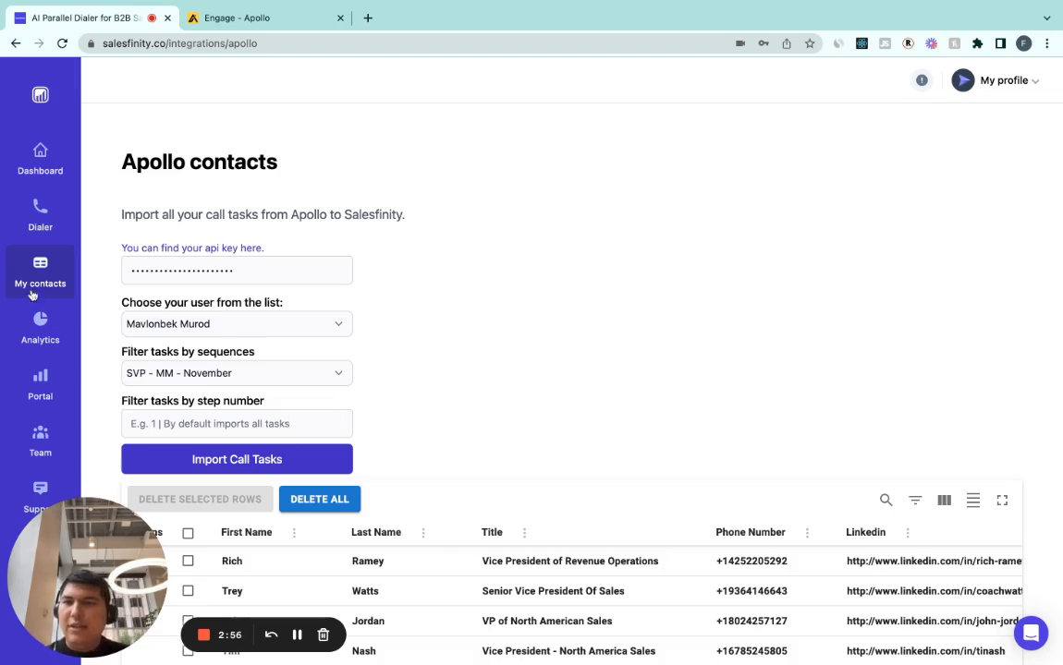
# In the dialer's Call Options, set the data source to Apollo, loading 167 calls
pyautogui.click(40, 214)
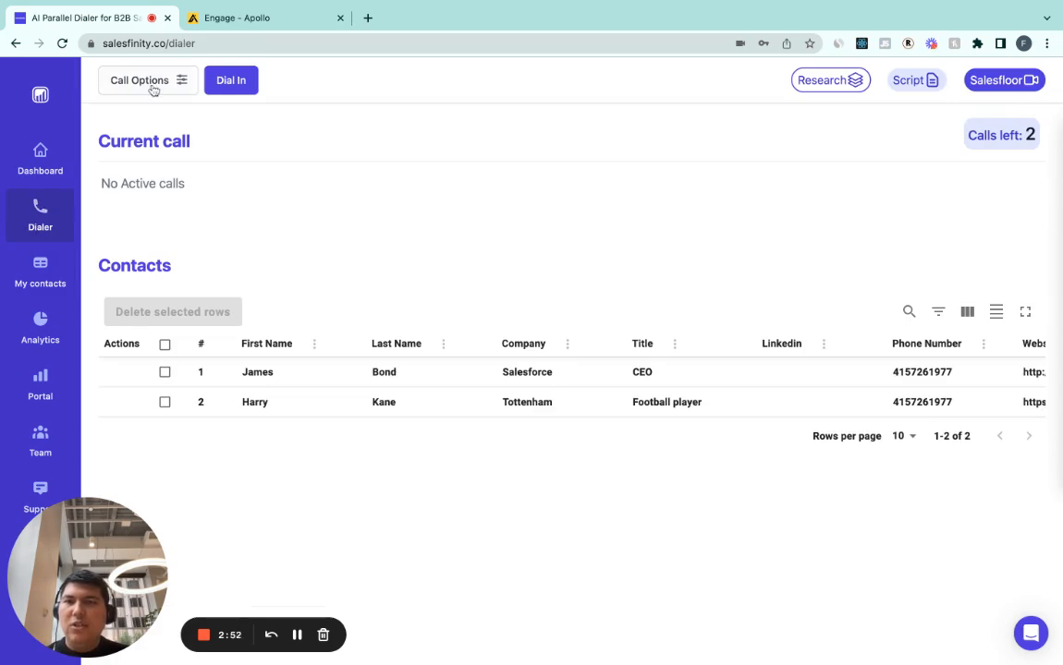
pyautogui.click(139, 79)
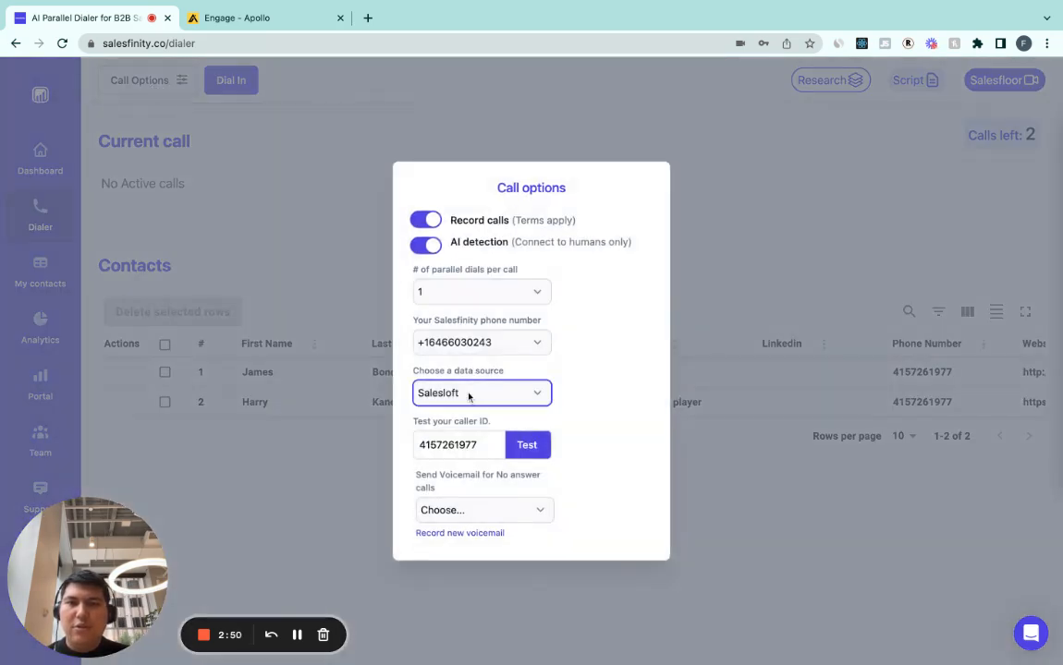
pyautogui.click(481, 393)
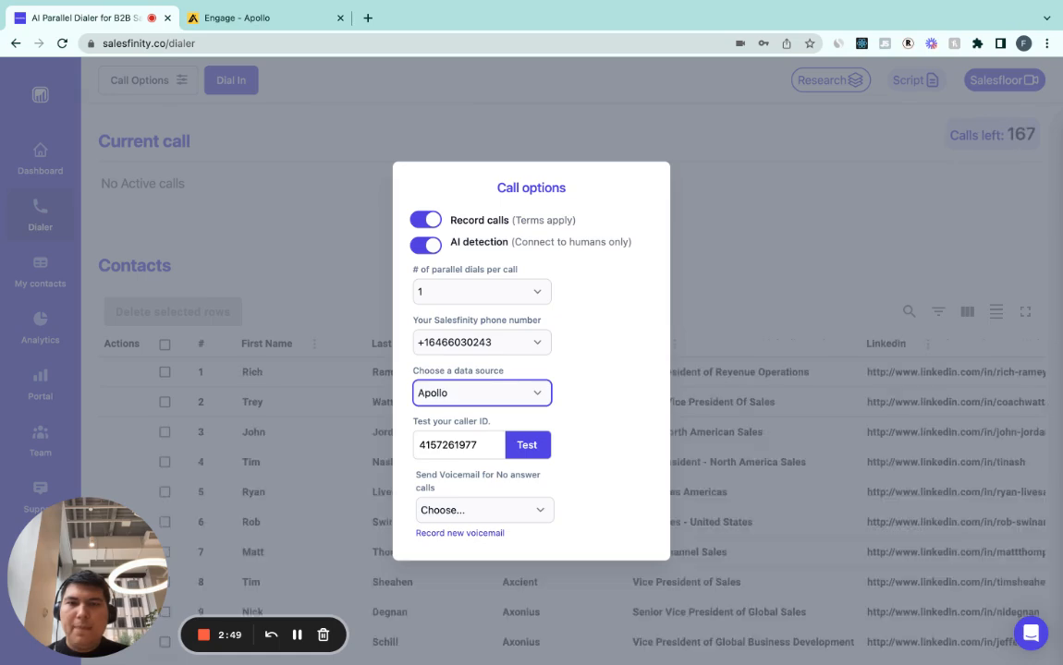
pyautogui.click(513, 289)
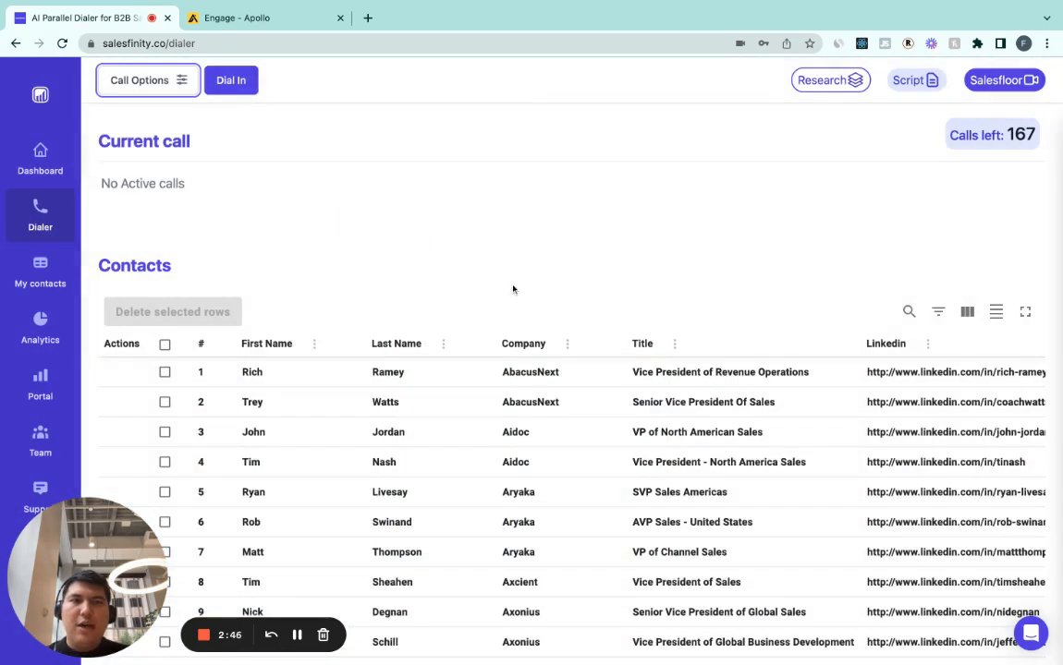
pyautogui.moveTo(527, 244)
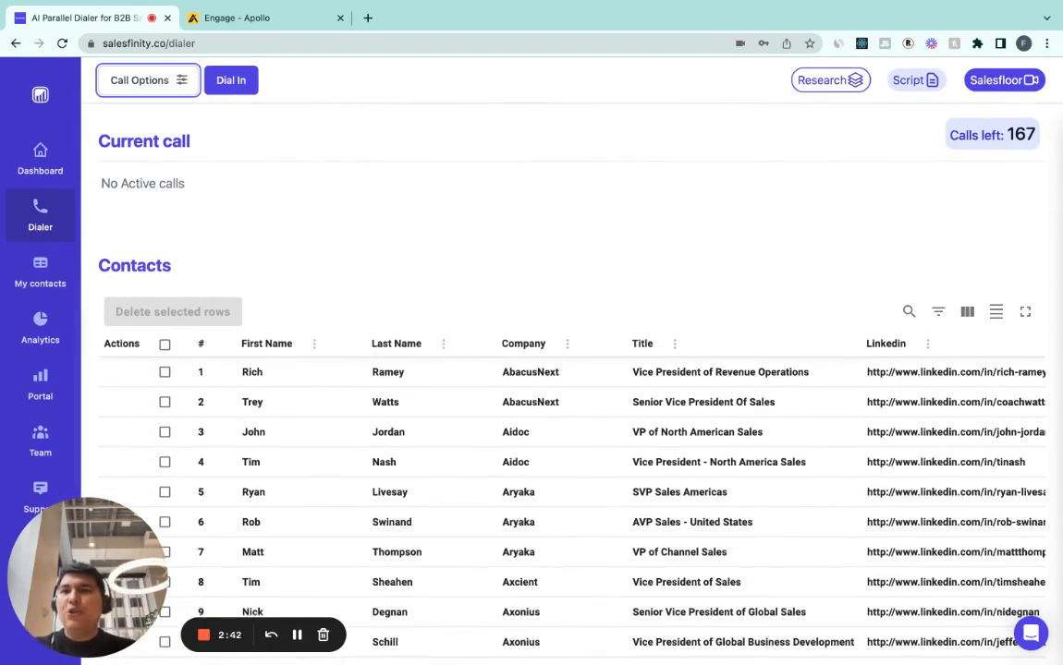
pyautogui.click(265, 18)
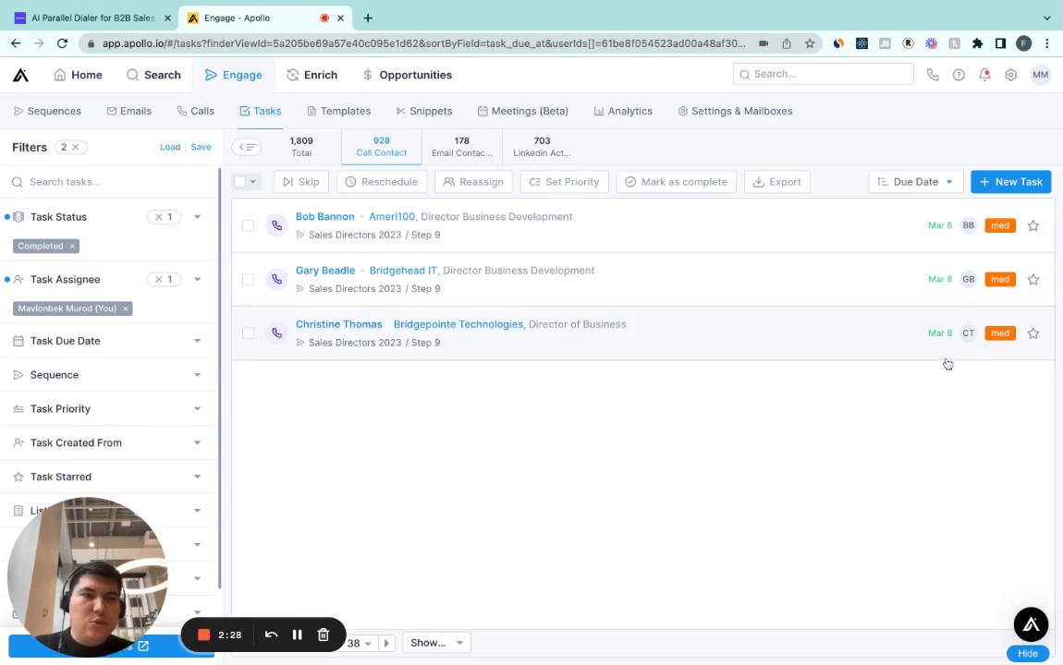
pyautogui.click(88, 18)
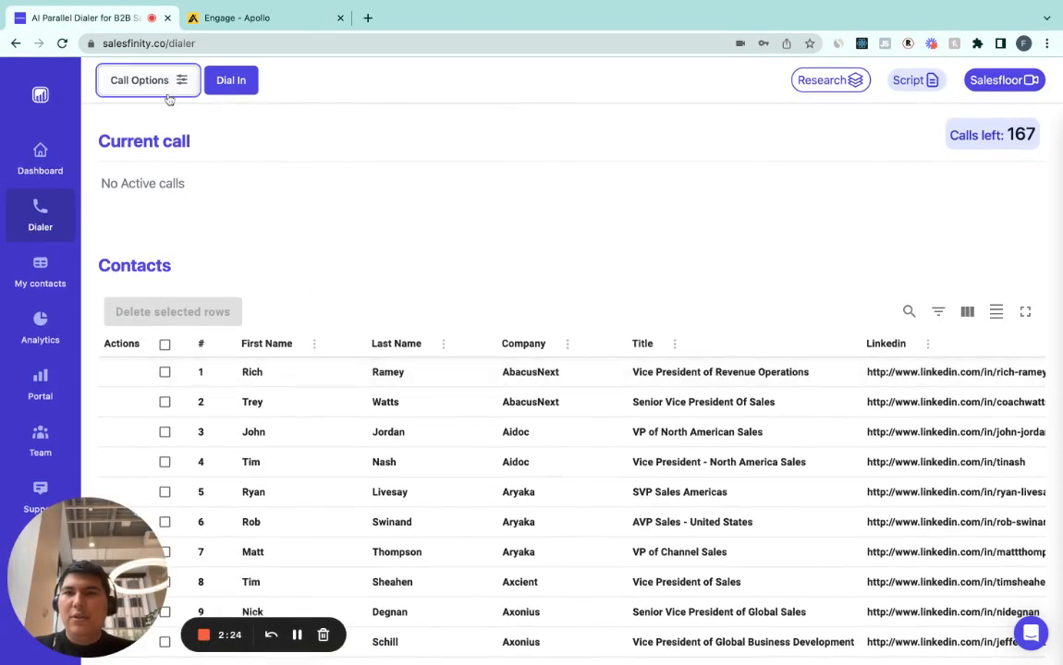
pyautogui.click(139, 80)
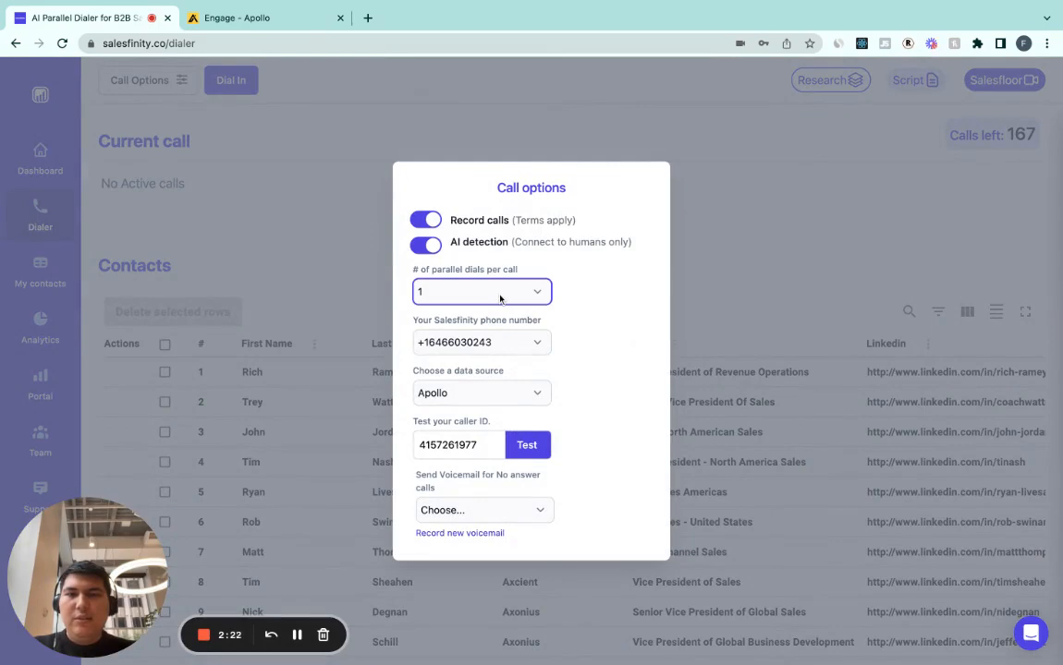
pyautogui.click(231, 79)
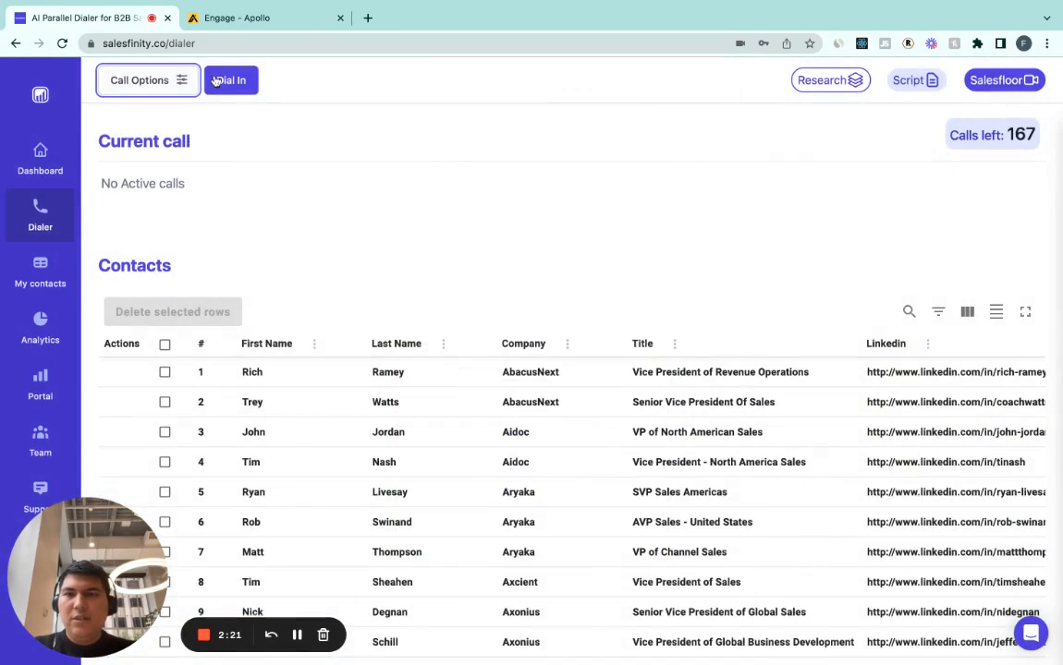
pyautogui.click(230, 79)
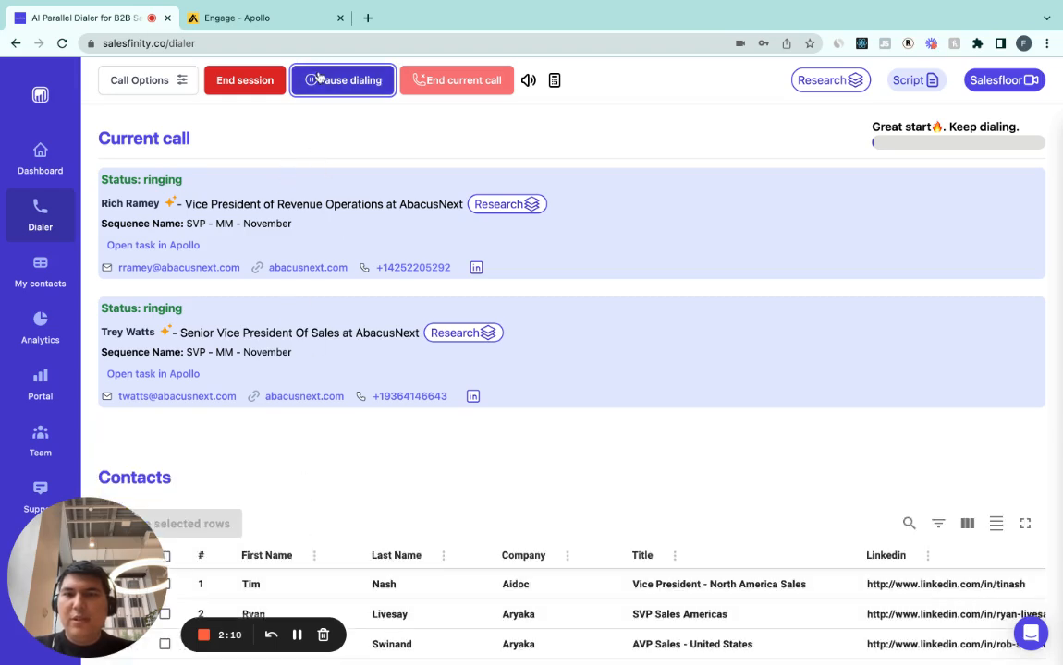
pyautogui.click(343, 79)
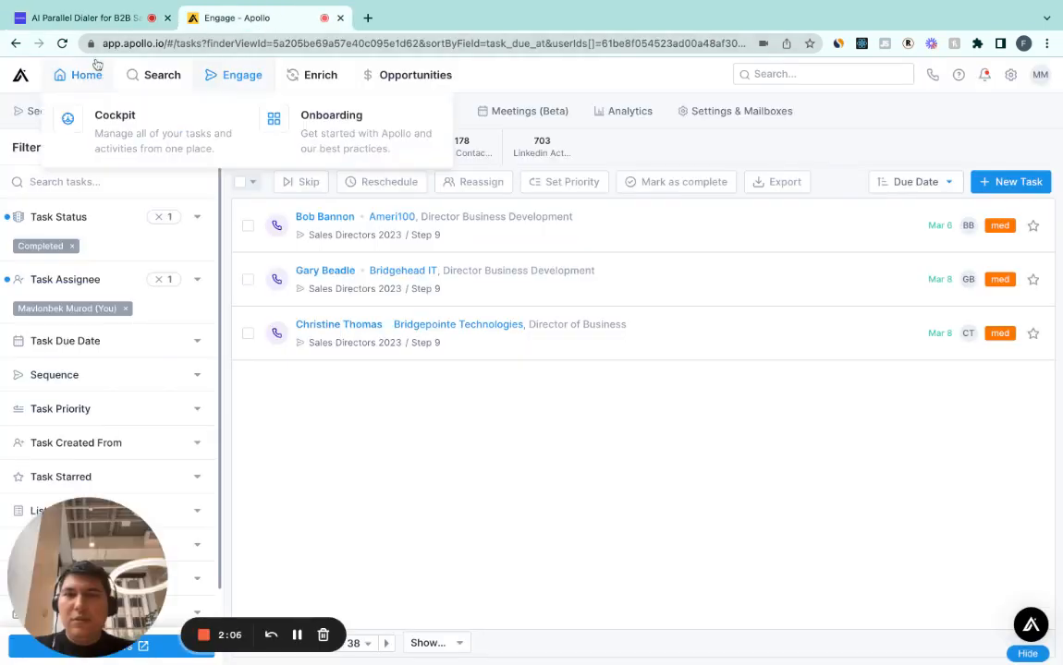
pyautogui.click(62, 43)
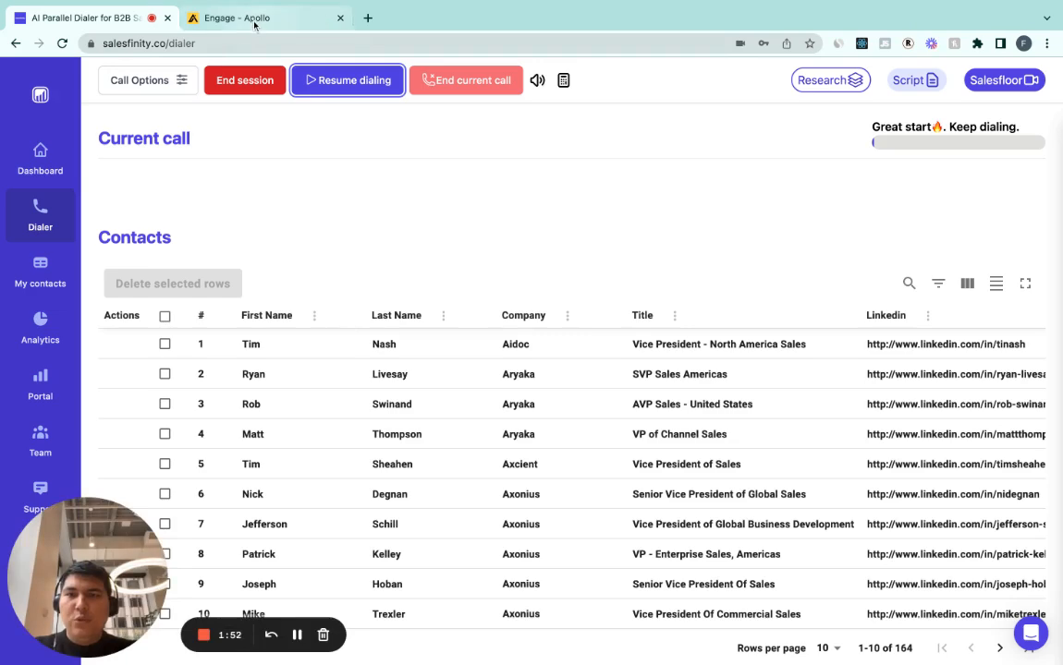
pyautogui.click(268, 17)
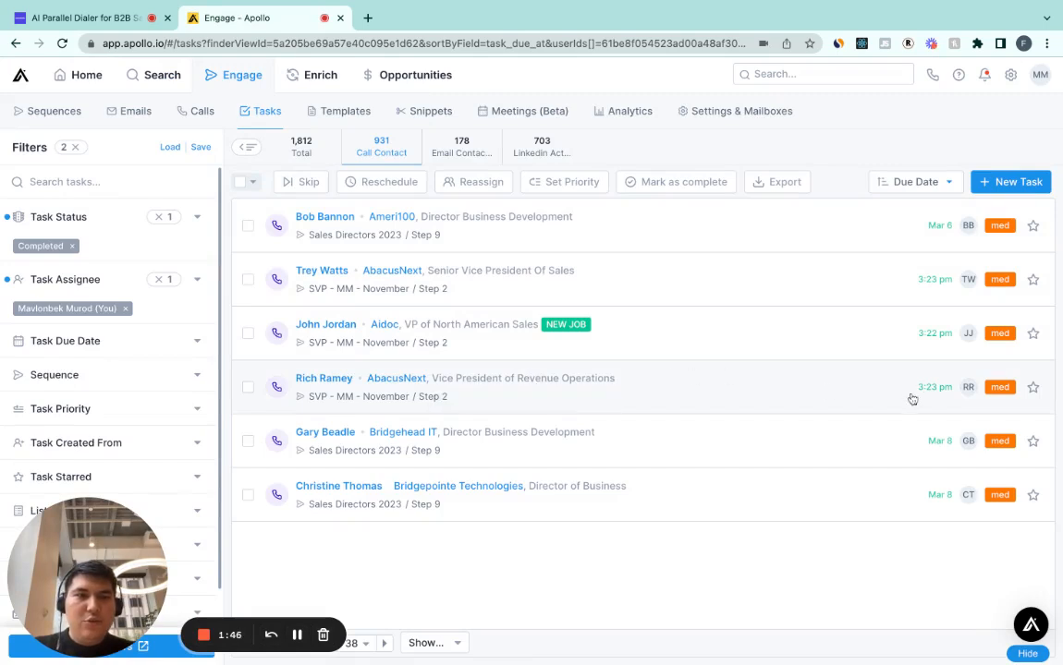
pyautogui.moveTo(935, 387)
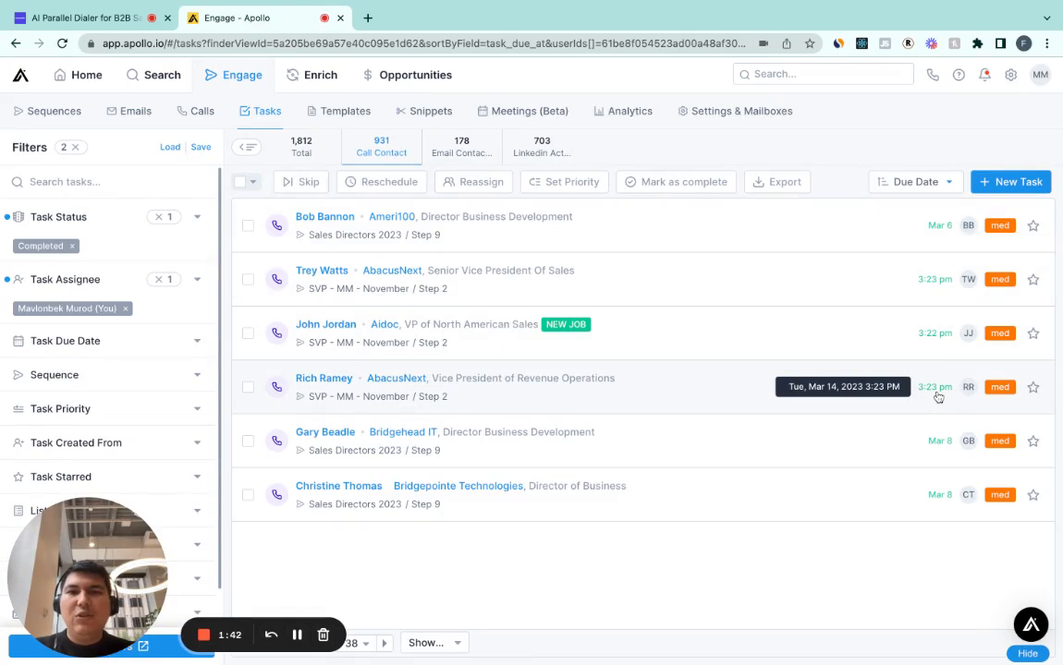
pyautogui.moveTo(828, 359)
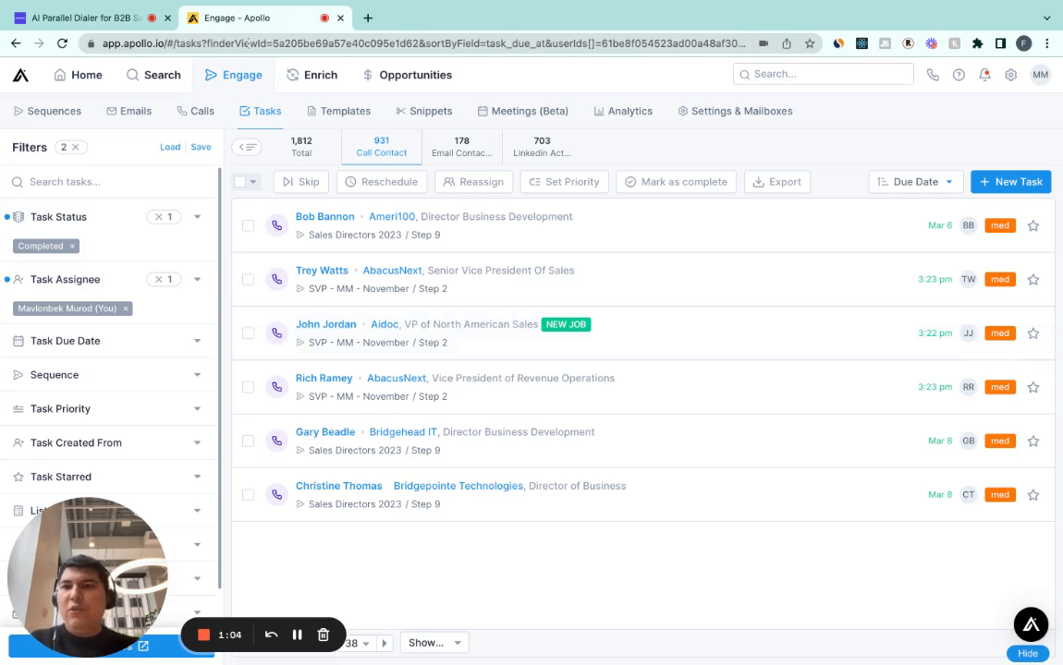
pyautogui.click(83, 18)
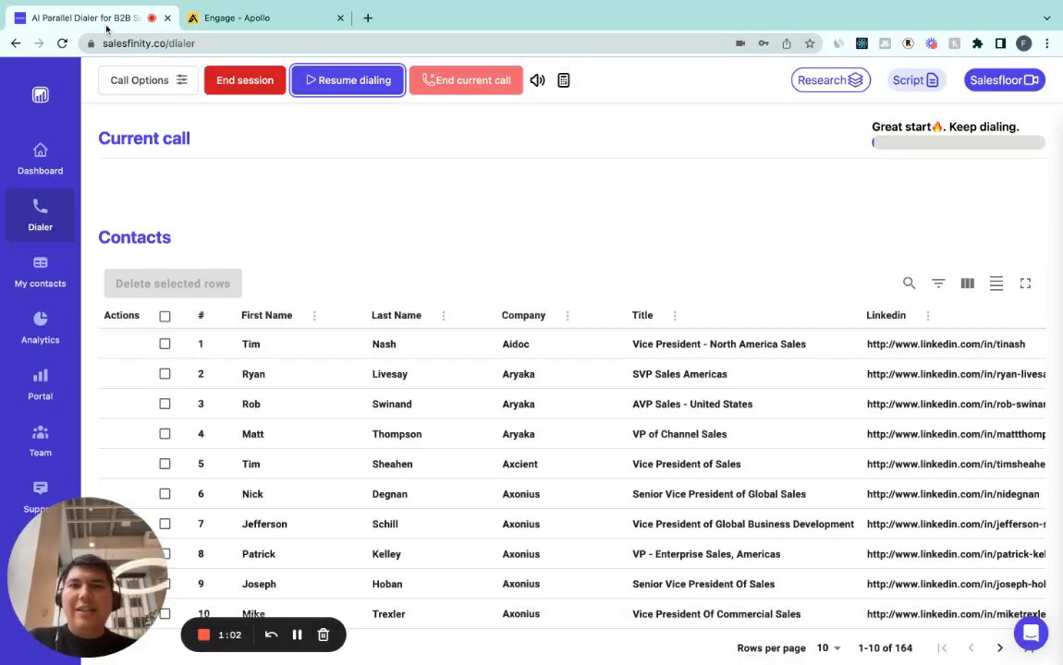